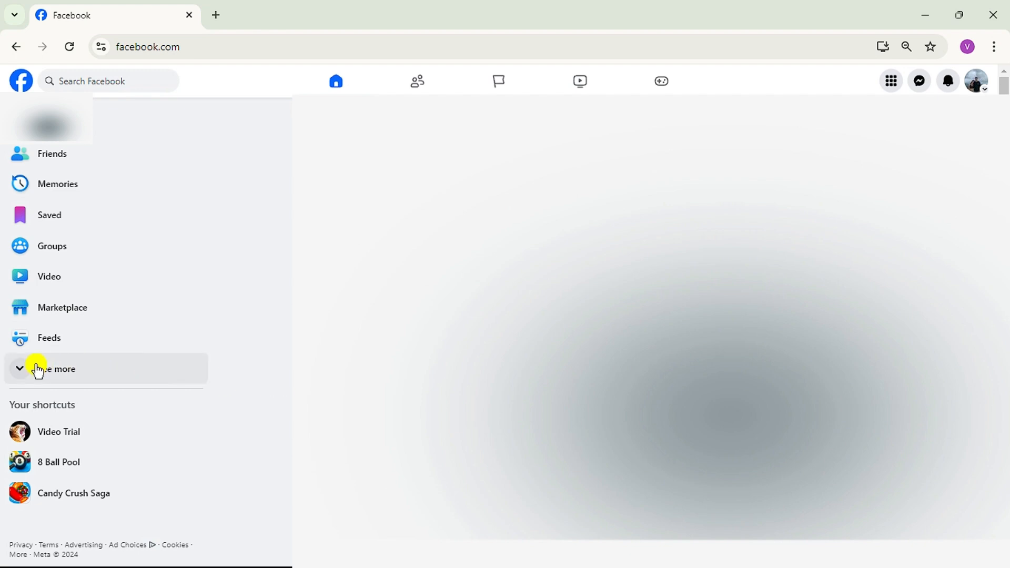
Step: Expand the left sidebar with 'See more' and scroll down to show Pages
left_click(58, 368)
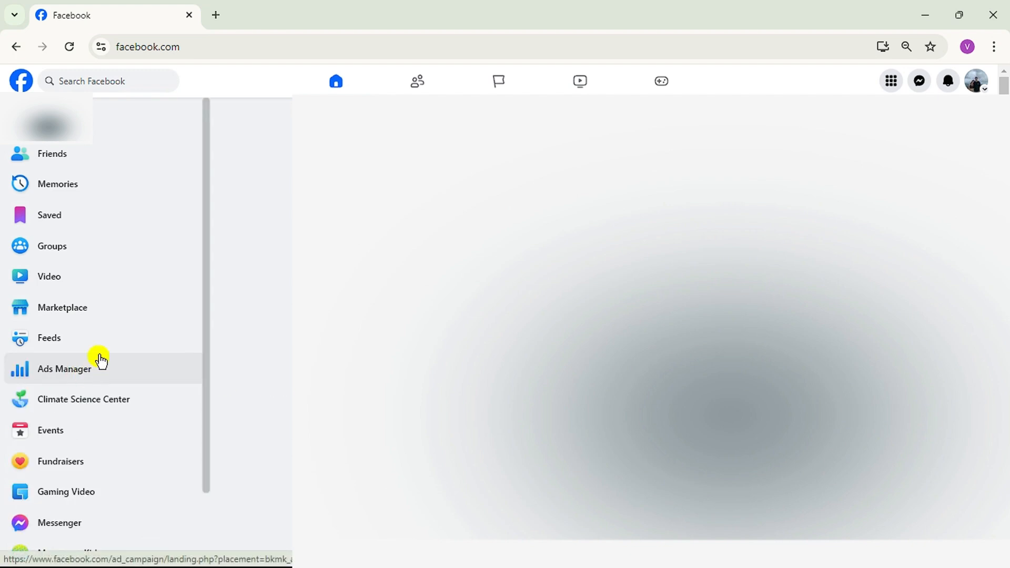
scroll("down", 3)
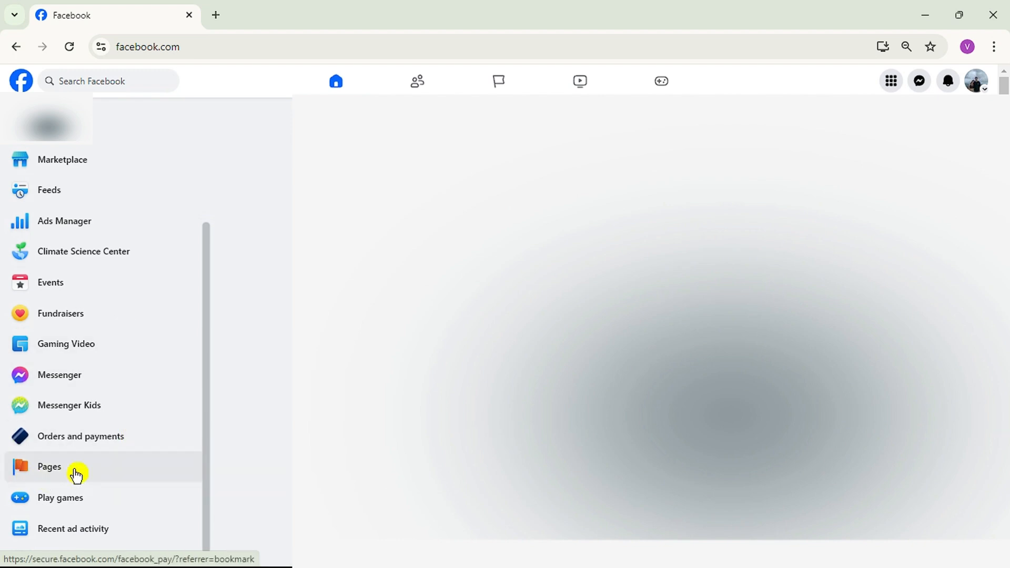
Step: Open Pages from the sidebar to list managed Pages, including Video Trial
left_click(49, 467)
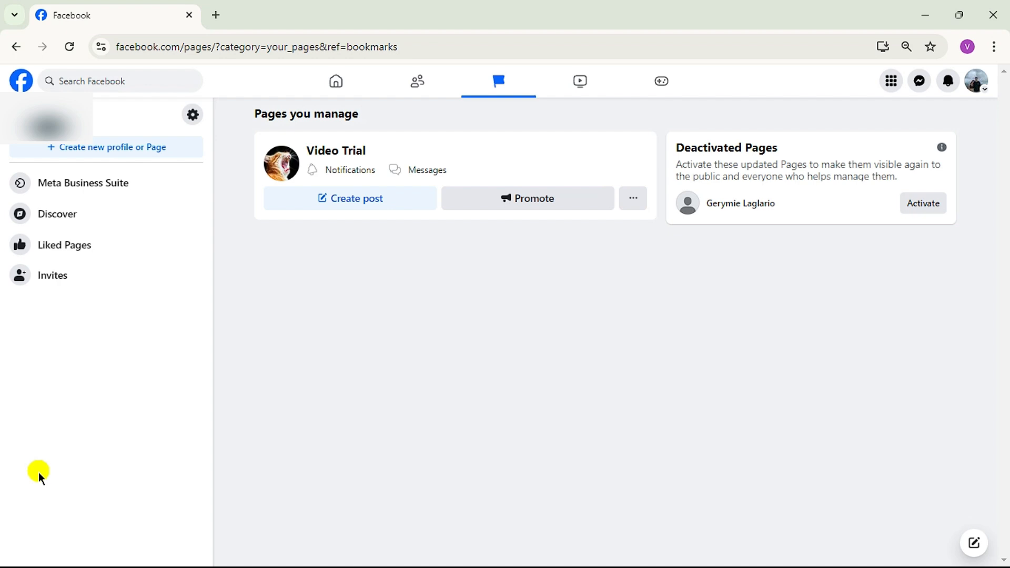
mouse_move(480, 244)
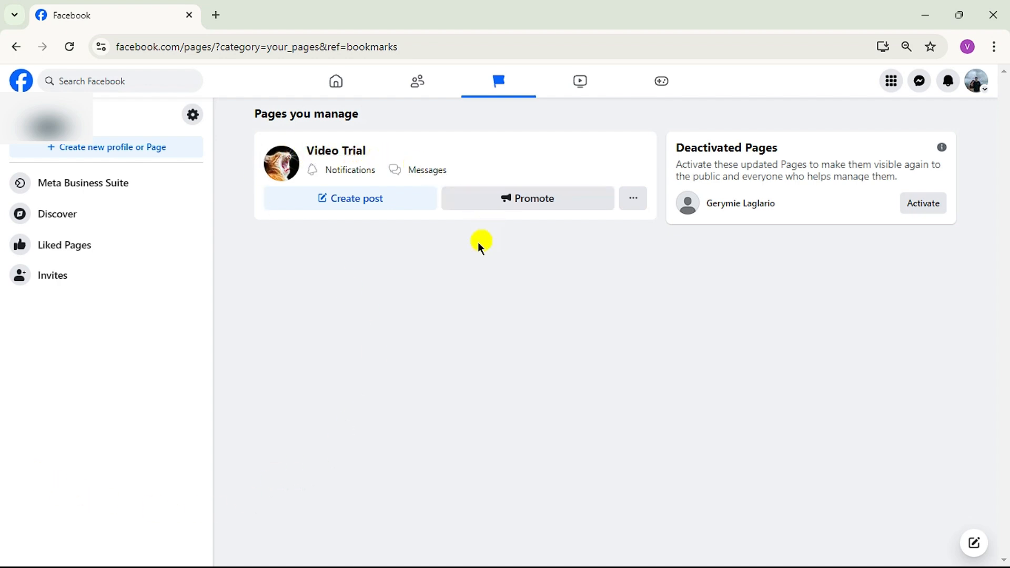
mouse_move(318, 260)
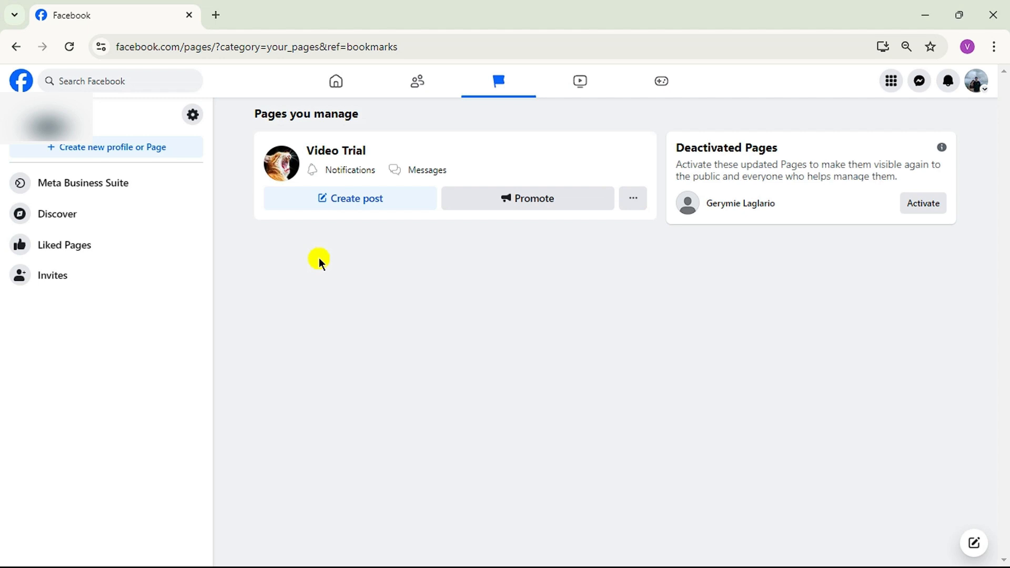
mouse_move(353, 158)
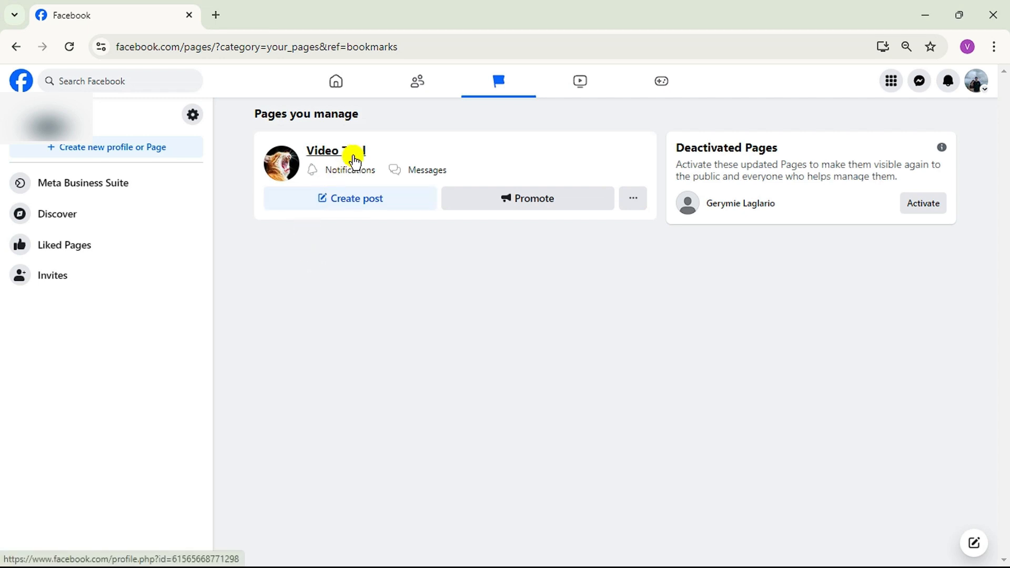
Step: Open the Video Trial Page and scroll through its profile and posts
left_click(335, 151)
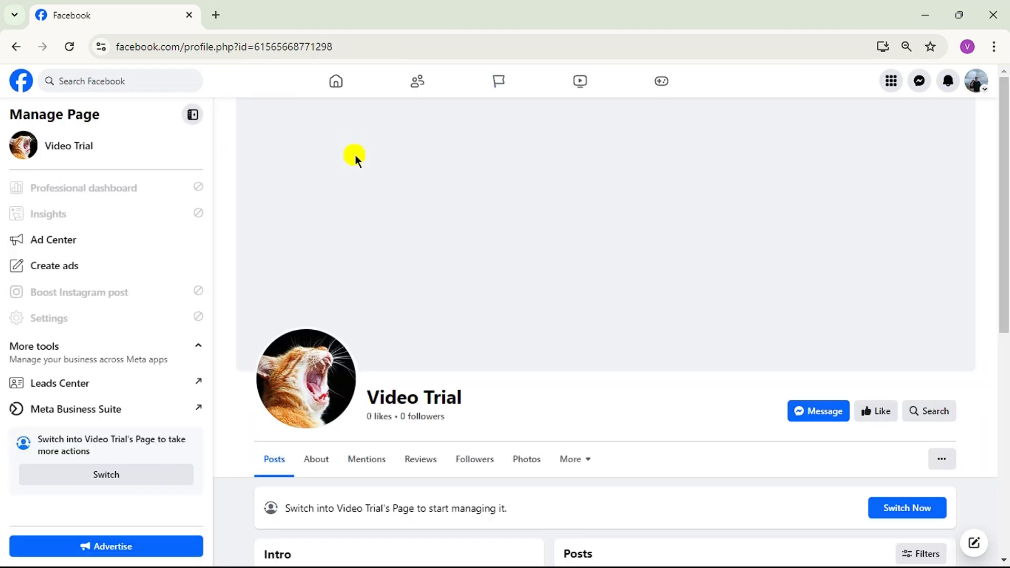
mouse_move(576, 268)
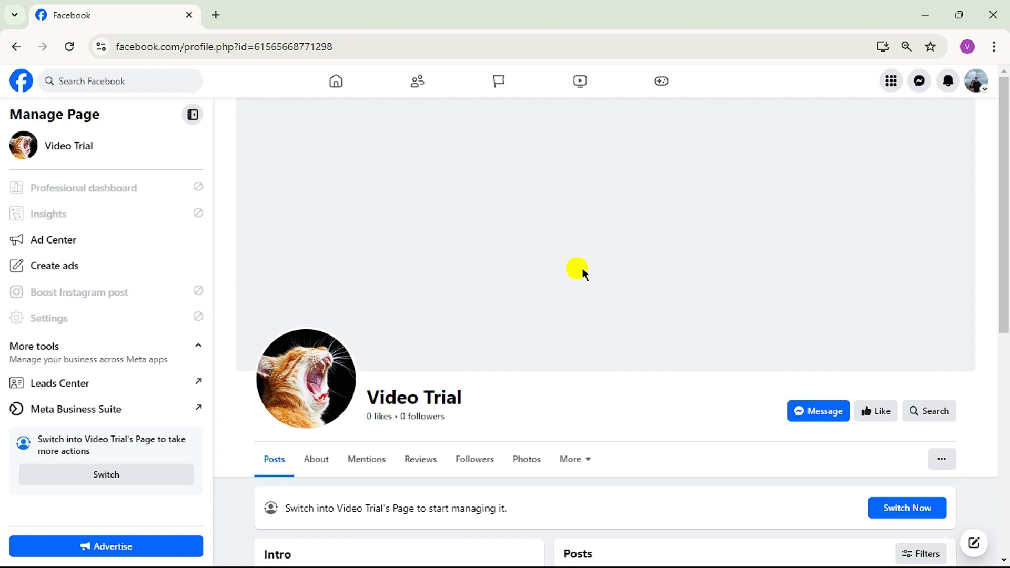
scroll("down", 3)
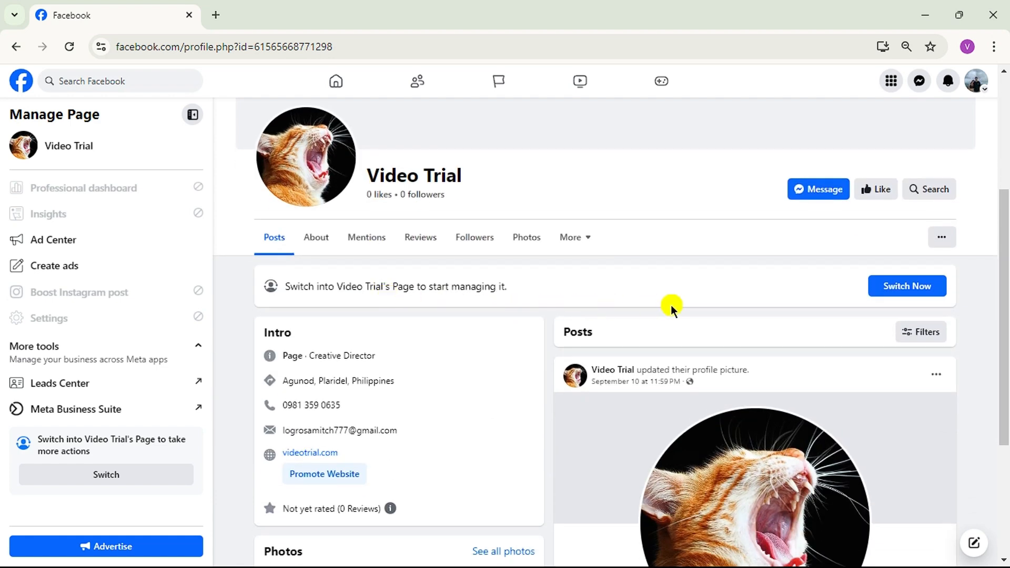
scroll("up", 3)
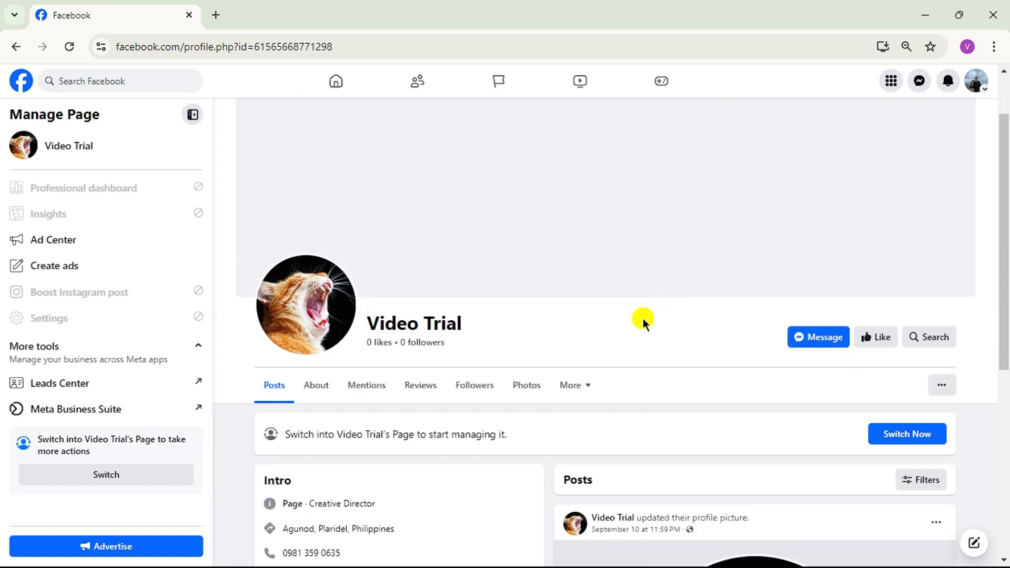
mouse_move(65, 335)
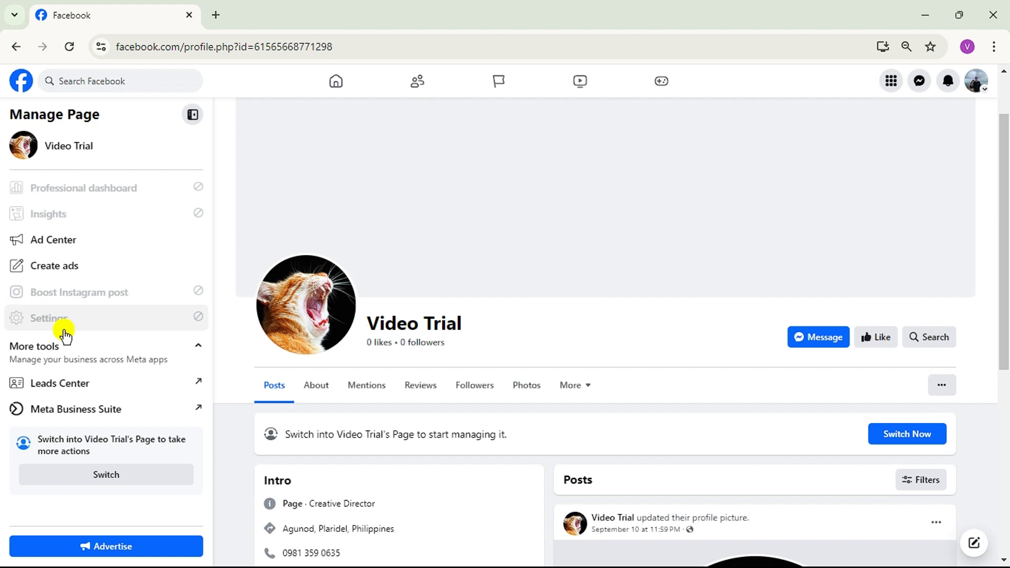
mouse_move(80, 330)
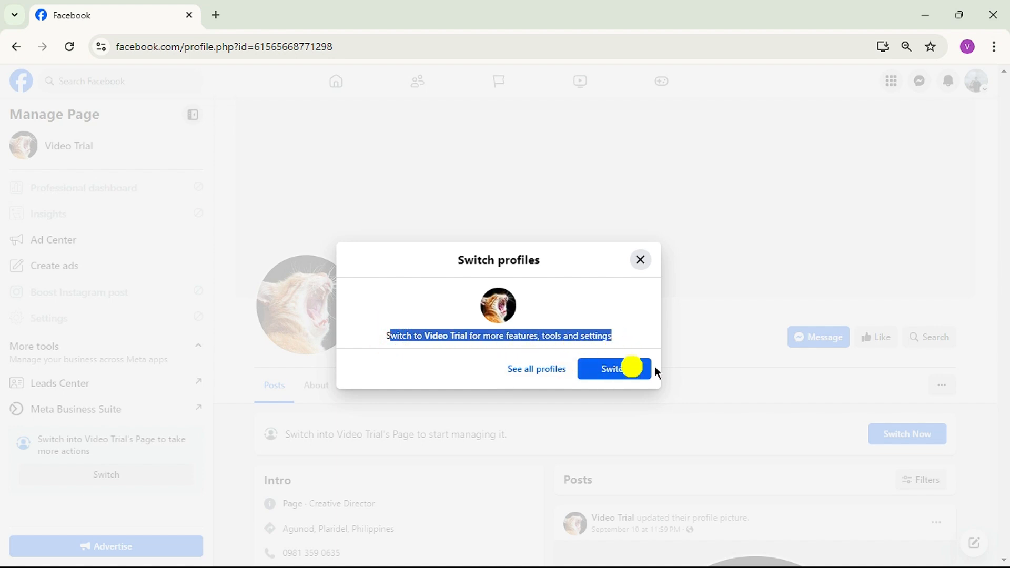
Step: Switch into the Video Trial Page and reach its Settings & privacy sidebar
left_click(613, 368)
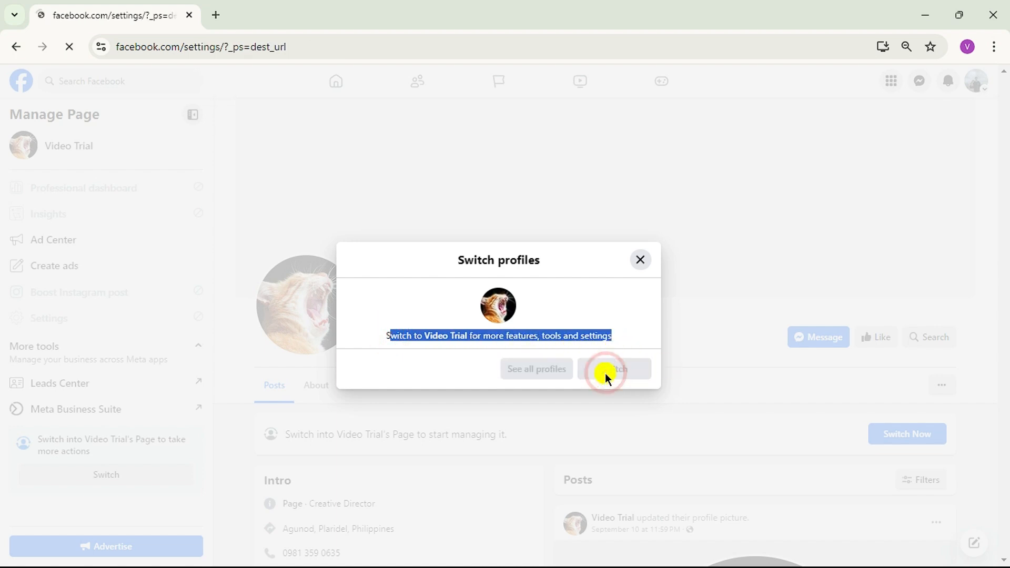
left_click(614, 370)
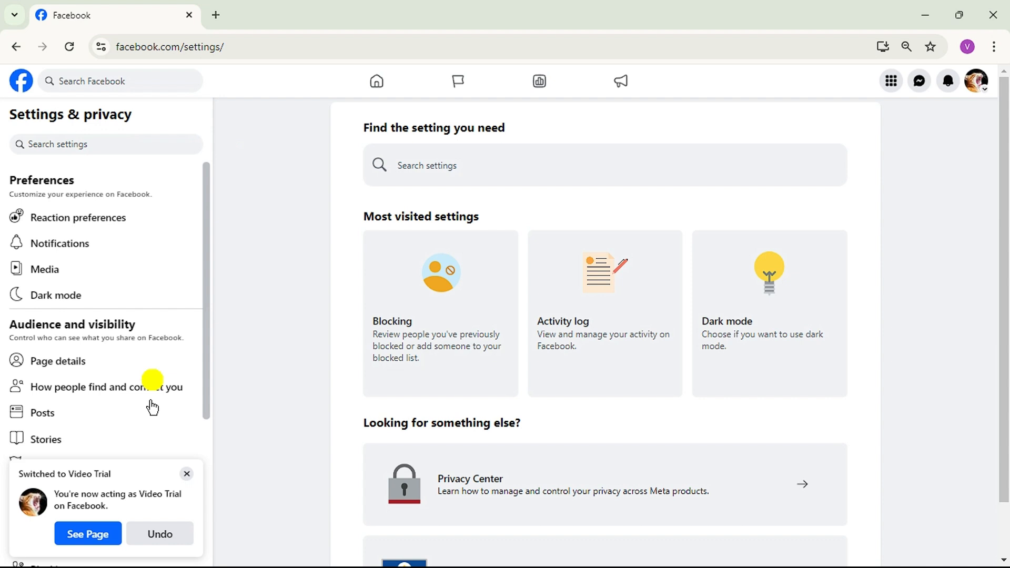
mouse_move(174, 504)
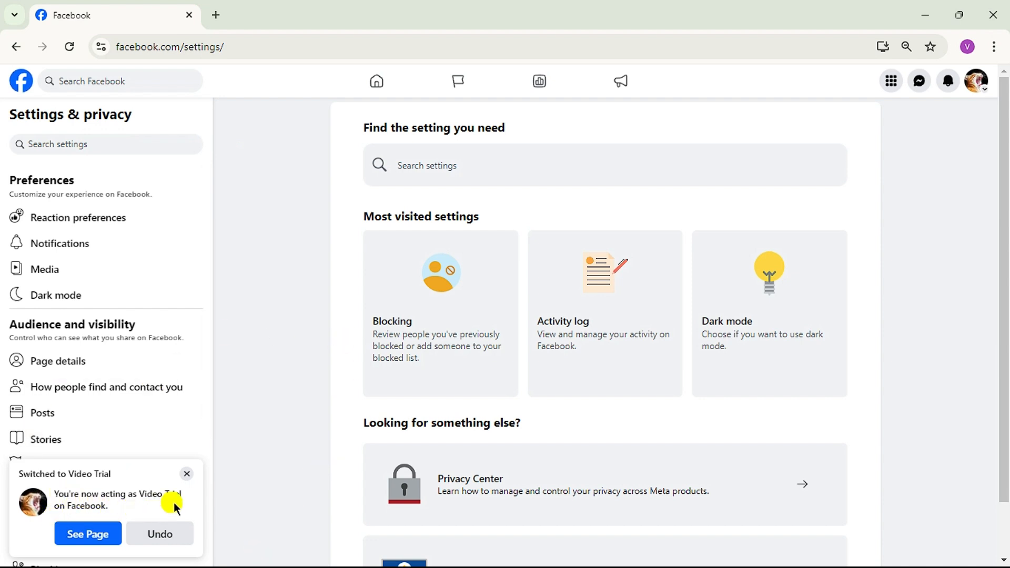
mouse_move(316, 425)
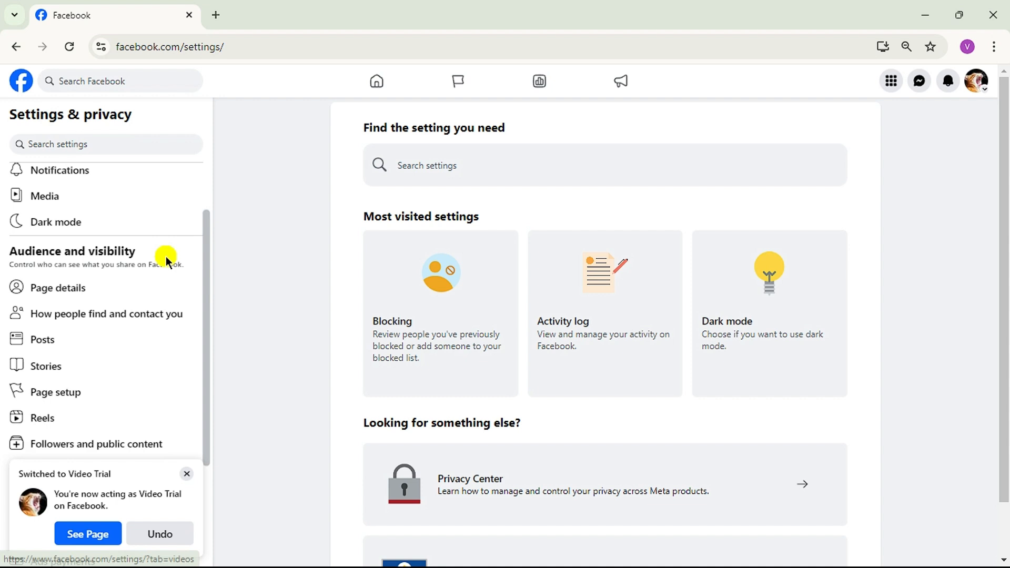
scroll("down", 3)
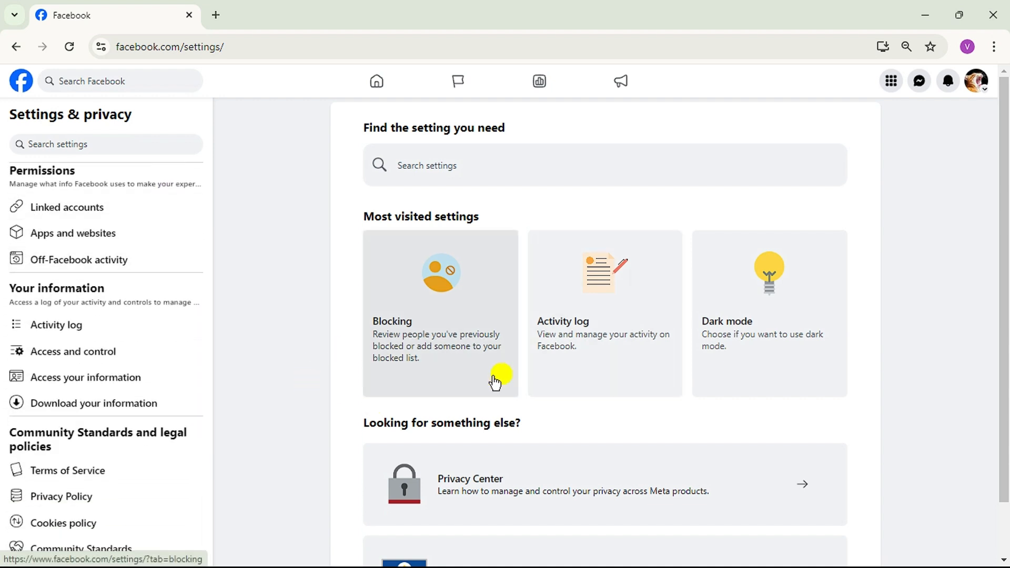
mouse_move(71, 351)
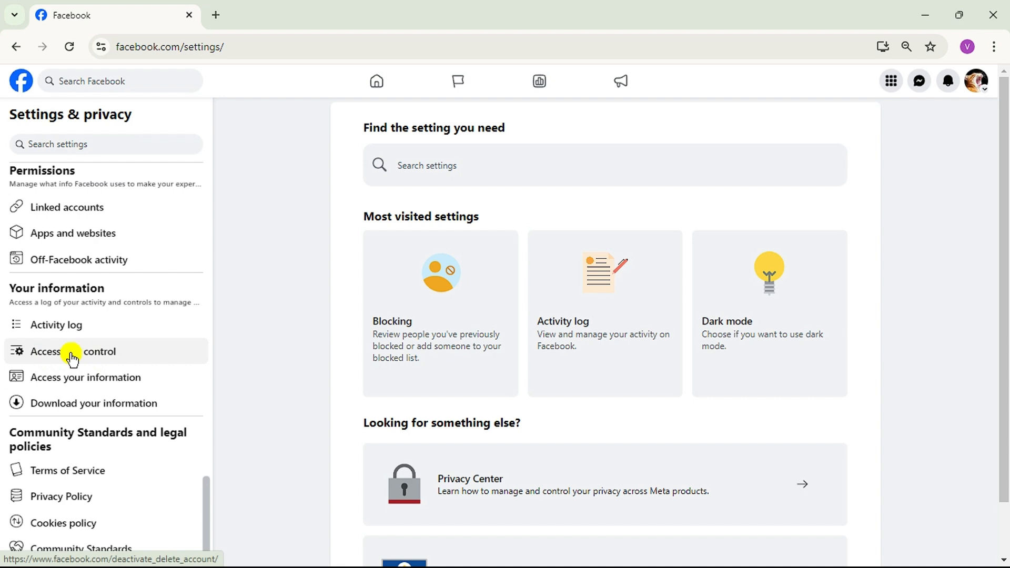
mouse_move(106, 357)
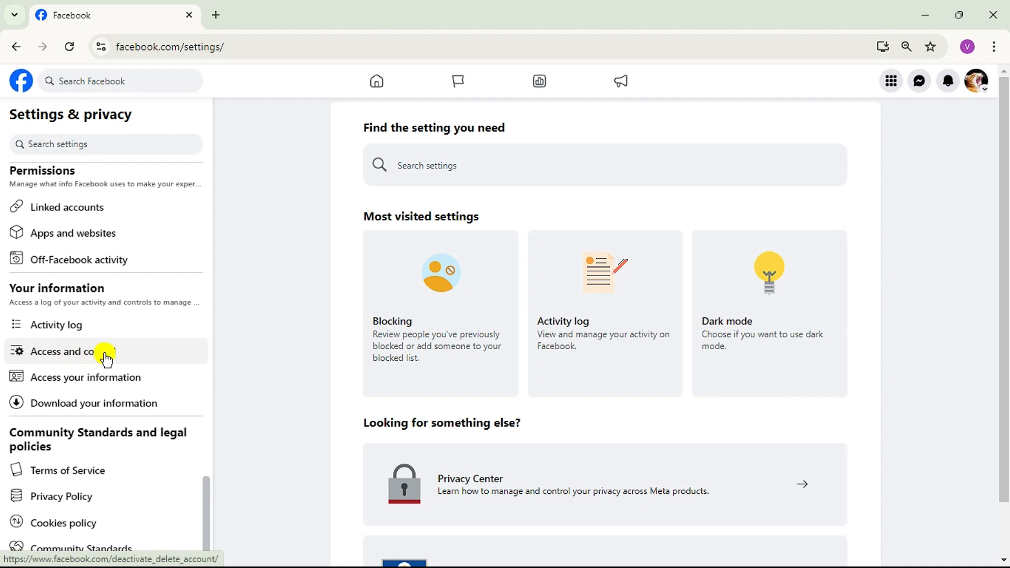
Step: Under Access and control, choose Delete Page instead of deactivation and continue
left_click(102, 355)
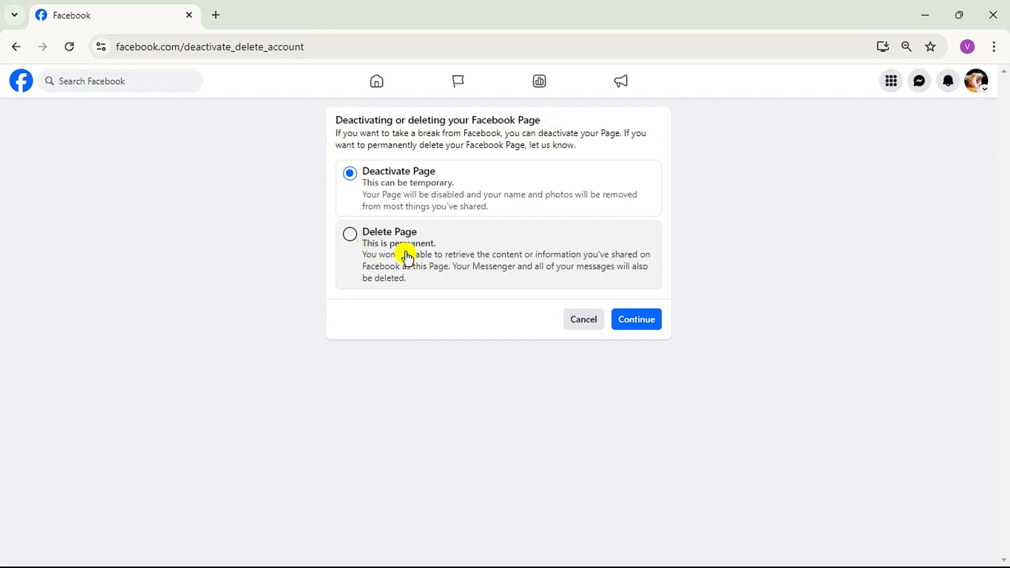
left_click(350, 234)
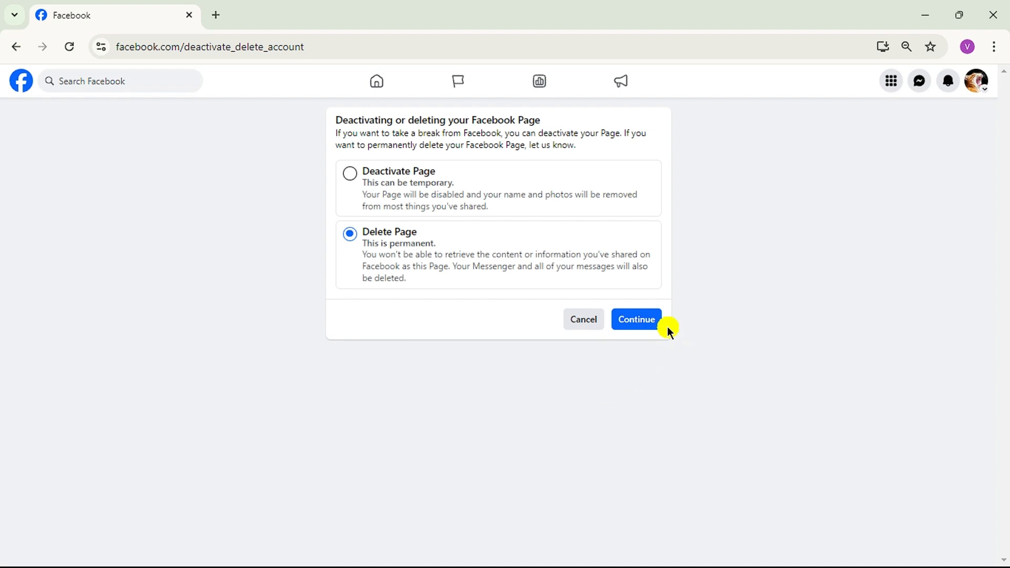
left_click(636, 319)
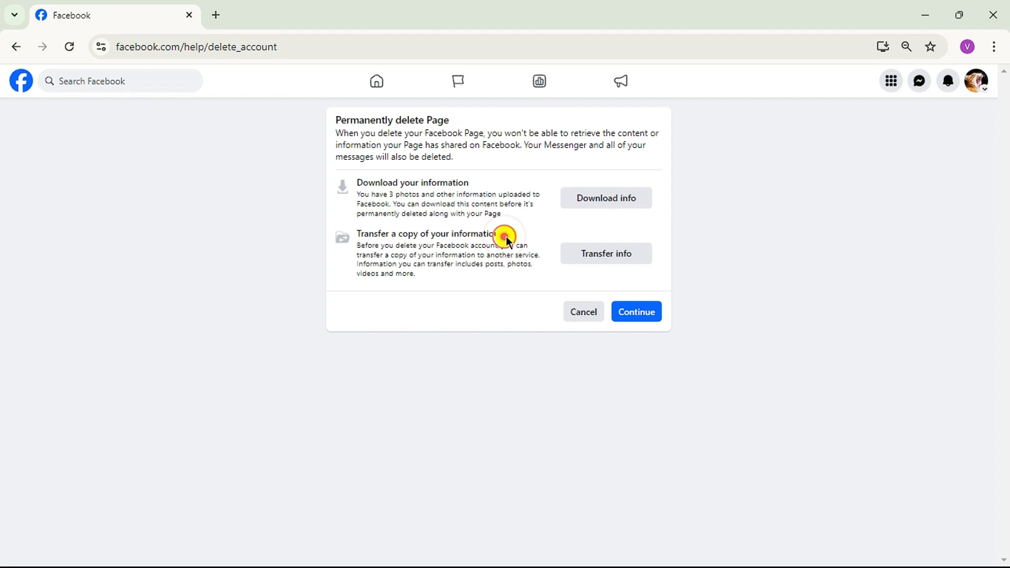
mouse_move(636, 315)
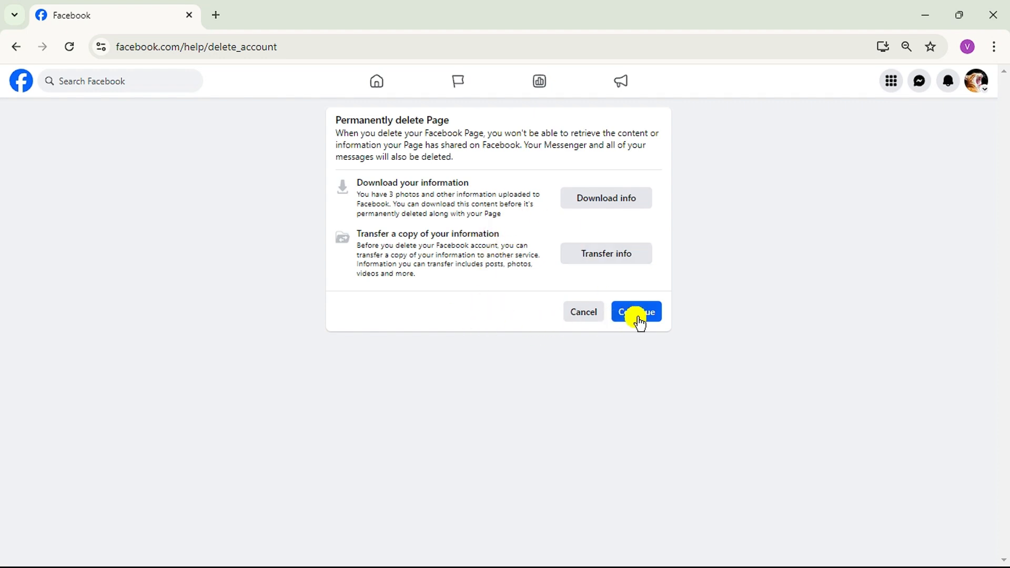
Step: Skip saving Page information and confirm ownership with the saved account password
left_click(635, 312)
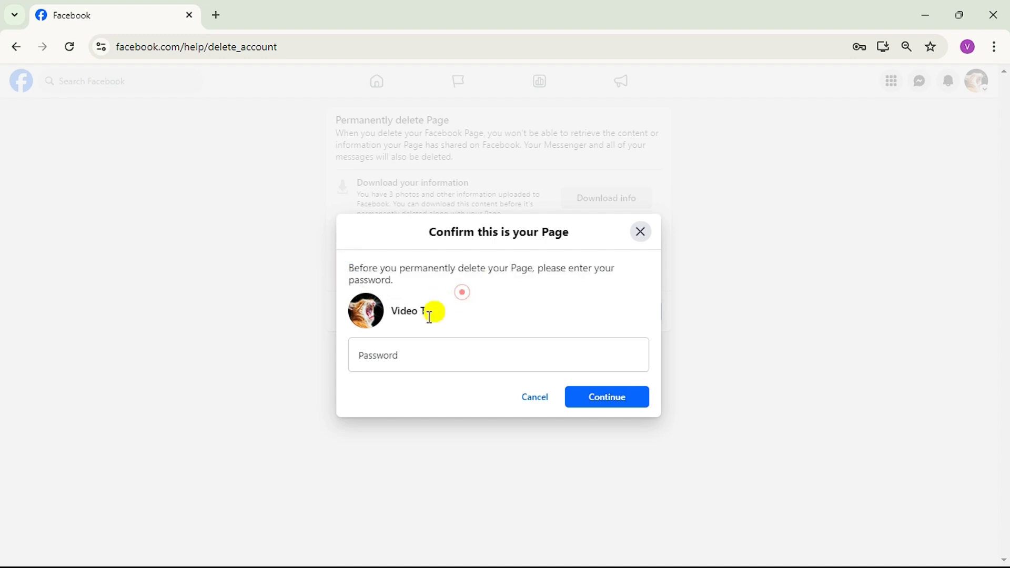
left_click(498, 354)
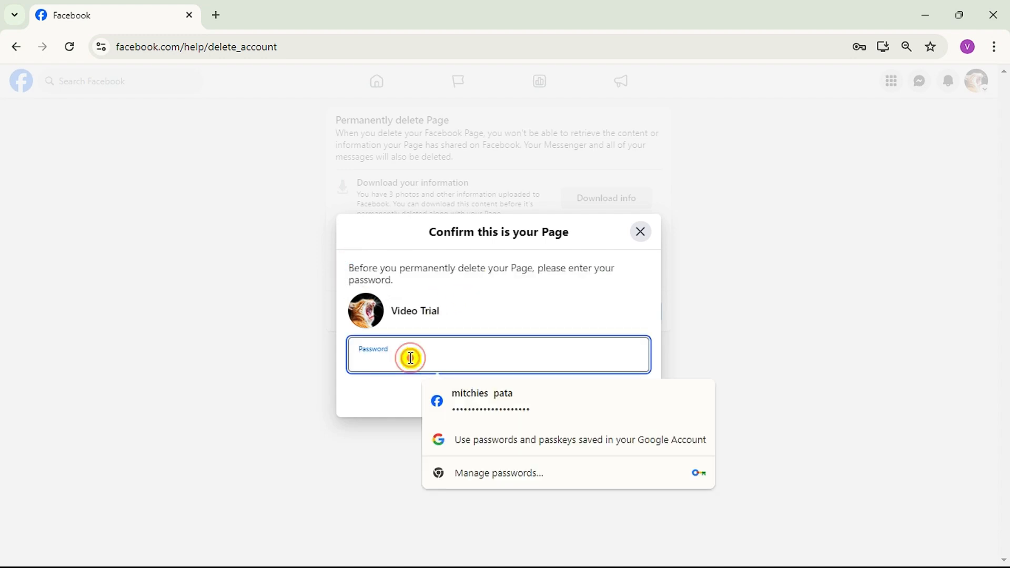
left_click(482, 401)
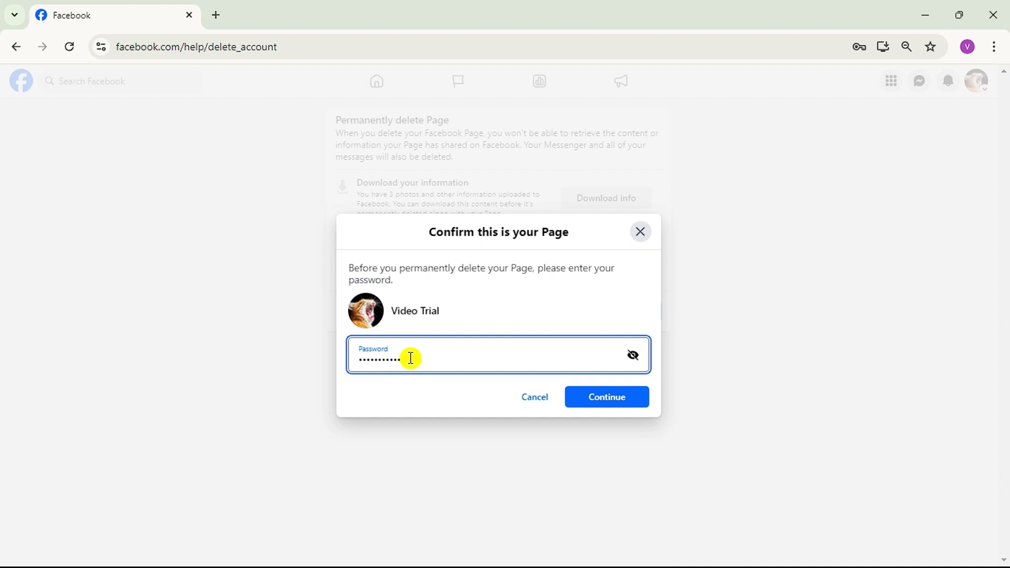
left_click(605, 396)
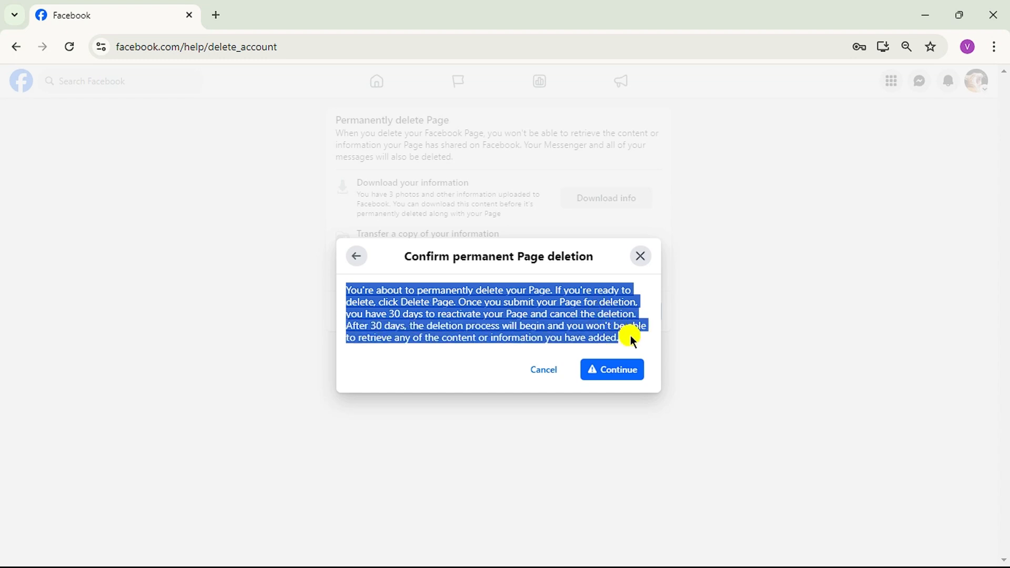
mouse_move(473, 333)
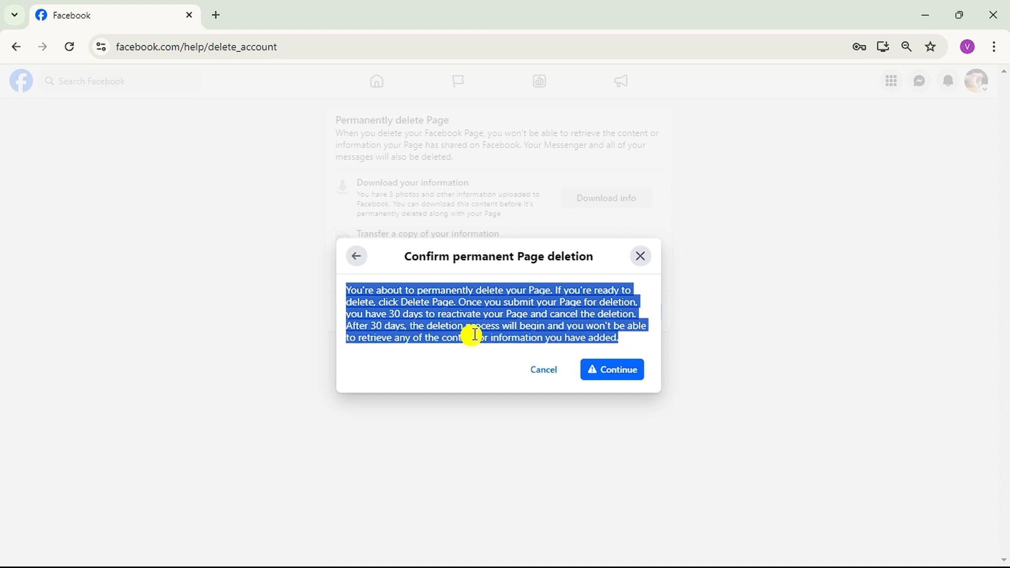
mouse_move(367, 338)
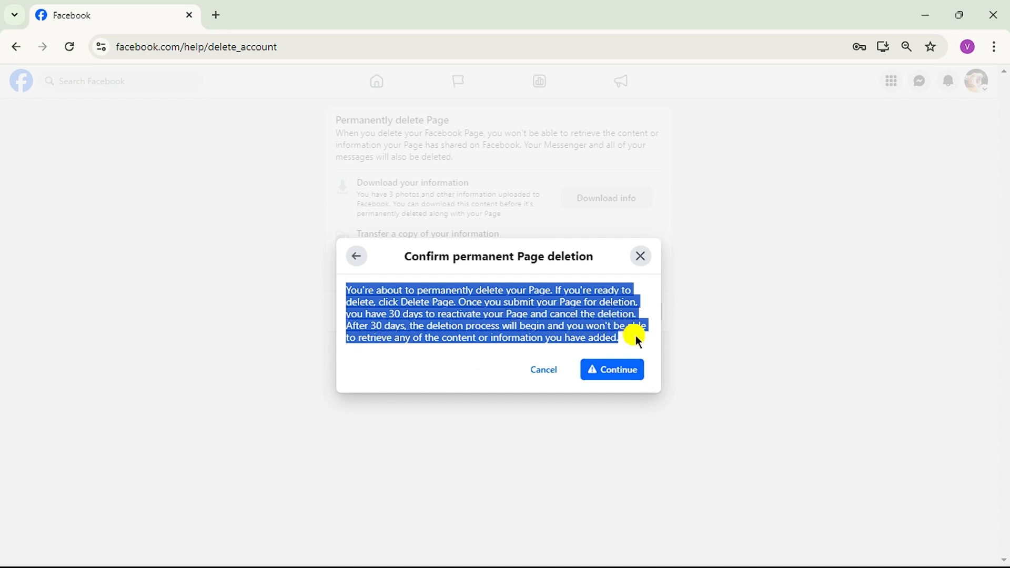
mouse_move(677, 353)
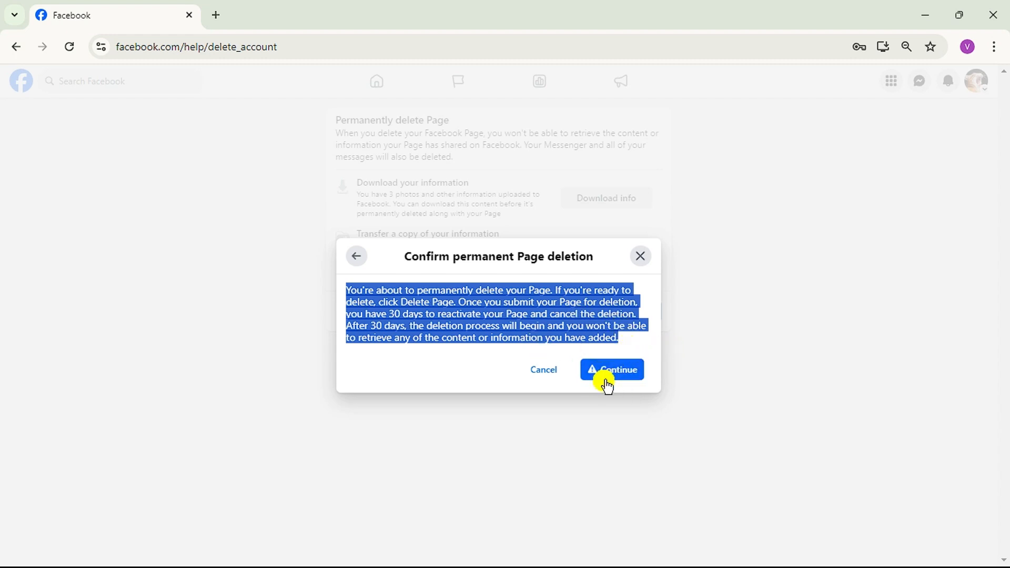
Step: Confirm the permanent deletion of Video Trial, accepting the 30-day reactivation warning
left_click(611, 369)
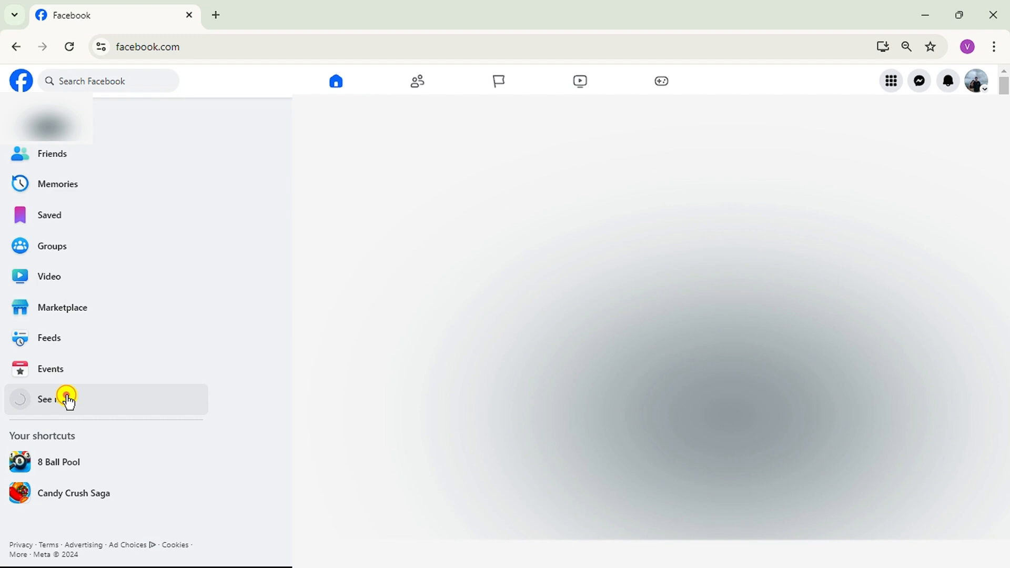
Step: Expand the sidebar and open Pages to check Video Trial is gone
left_click(45, 398)
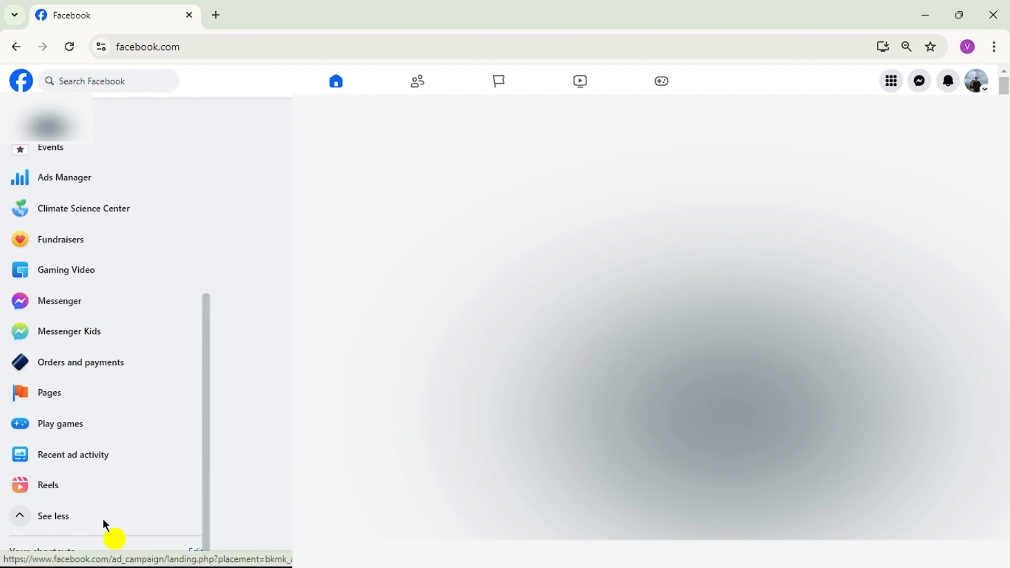
left_click(49, 392)
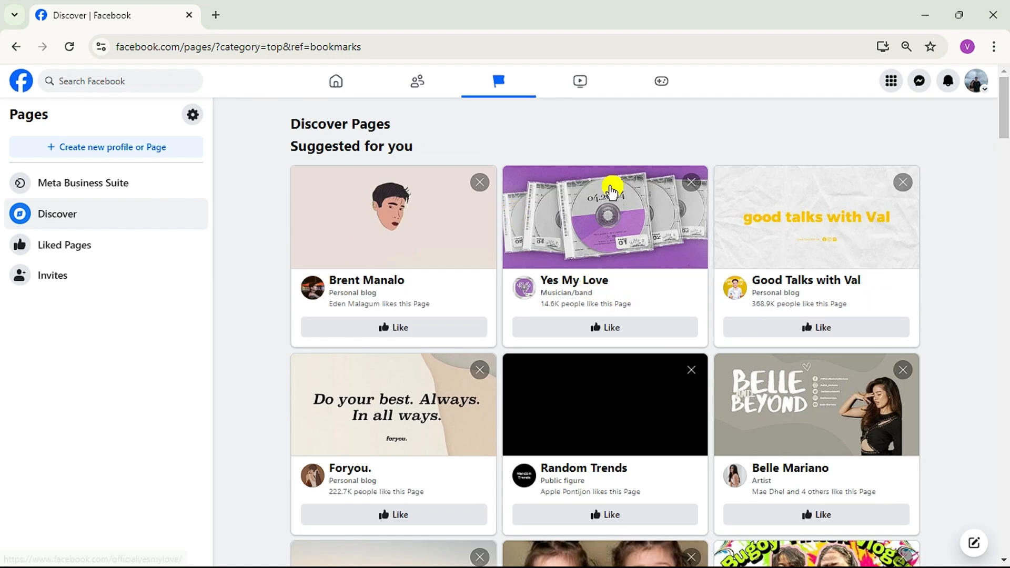
mouse_move(567, 120)
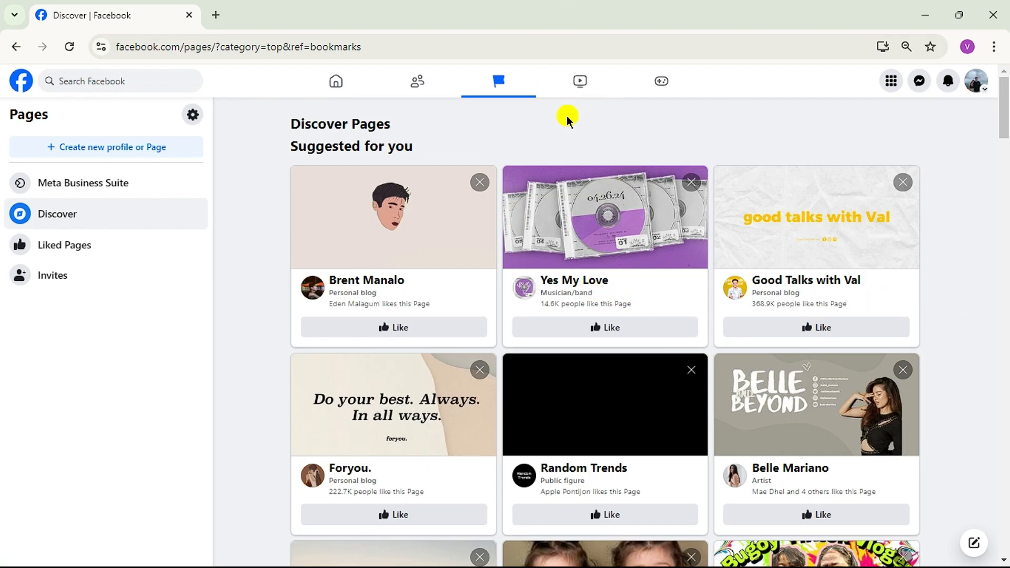
mouse_move(559, 133)
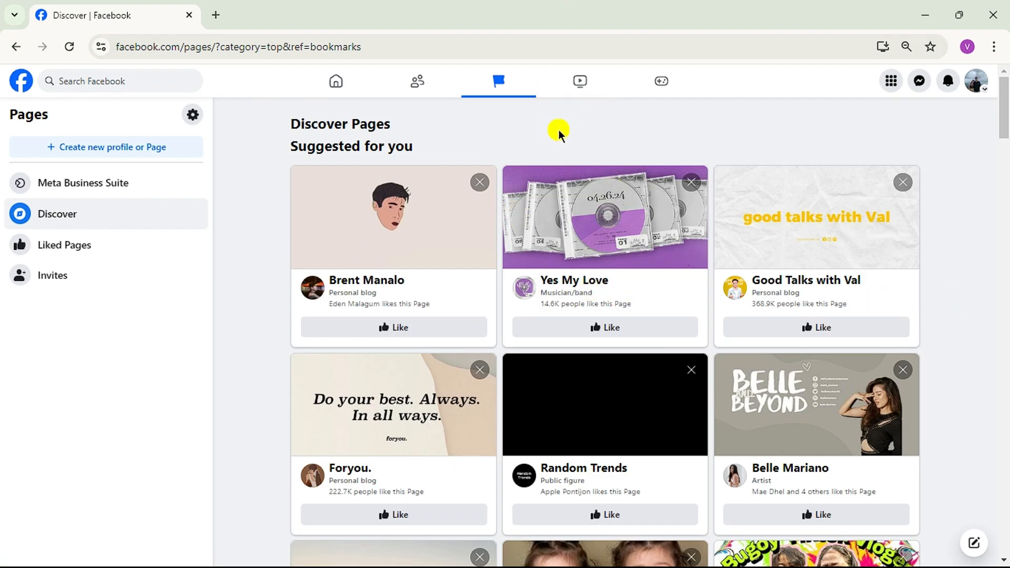